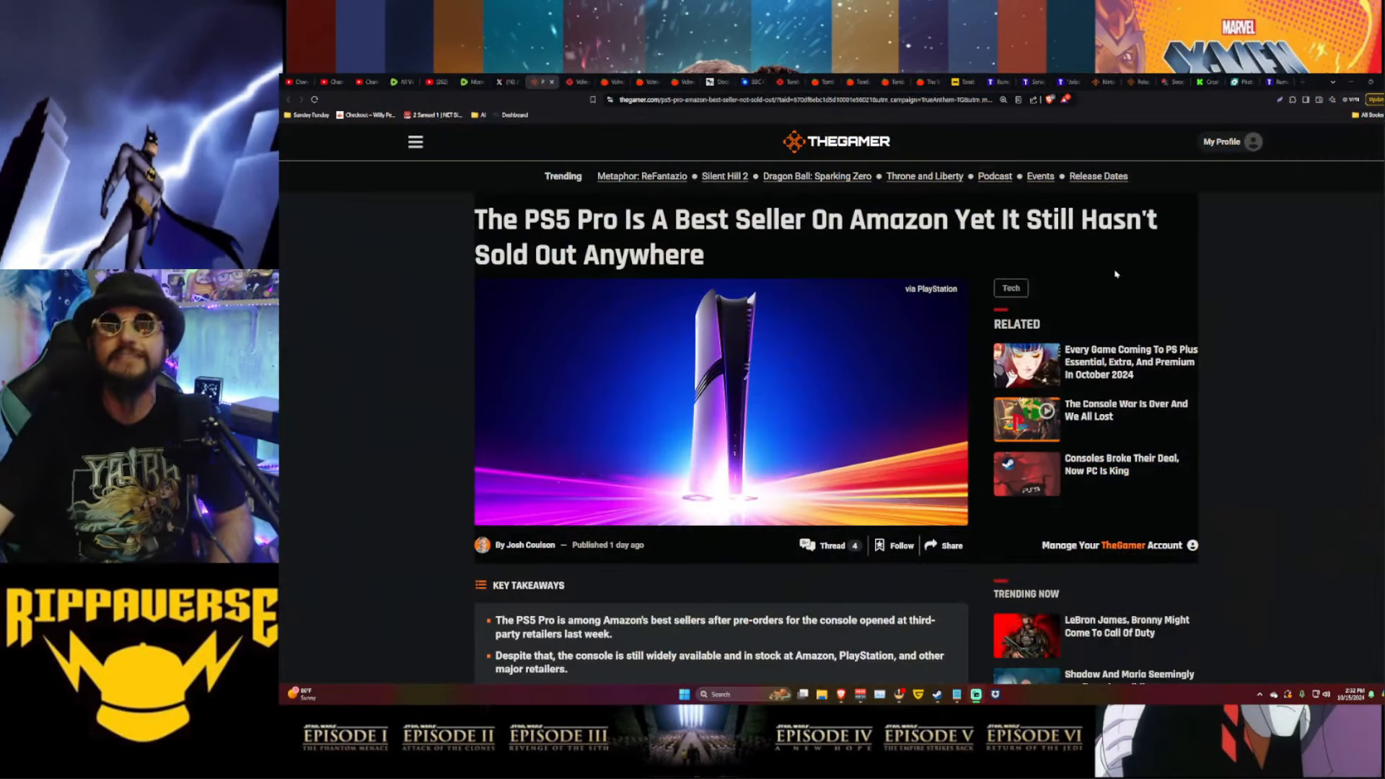
mouse_move(396, 329)
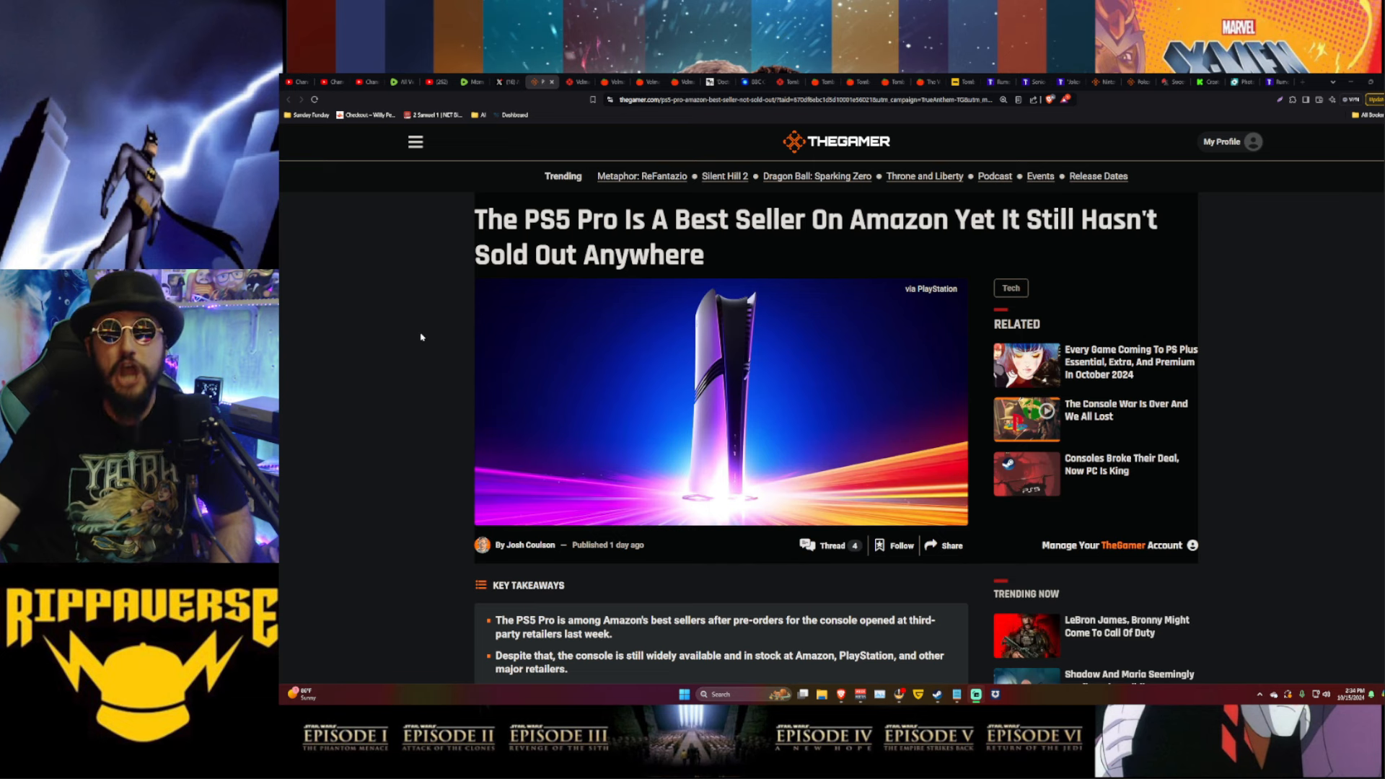
scroll(down, 3)
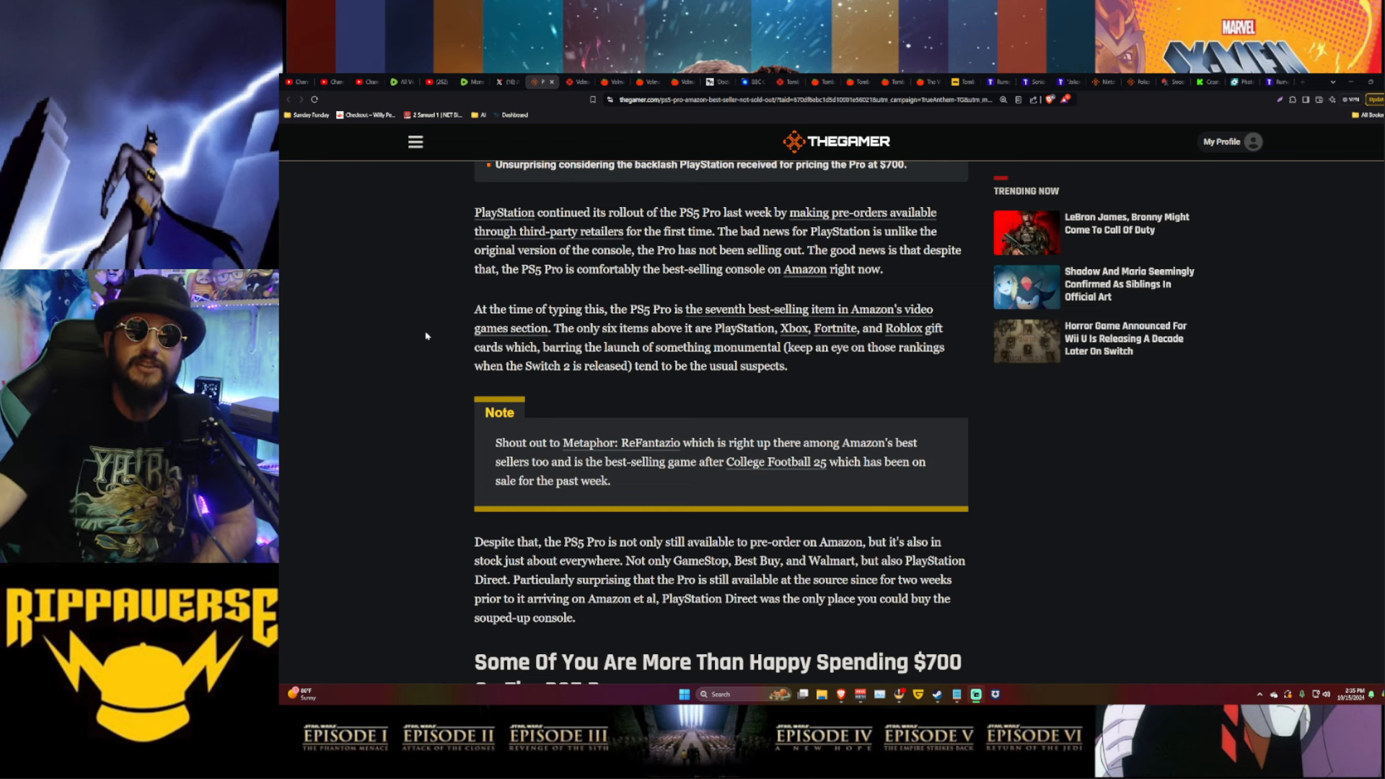
scroll(down, 3)
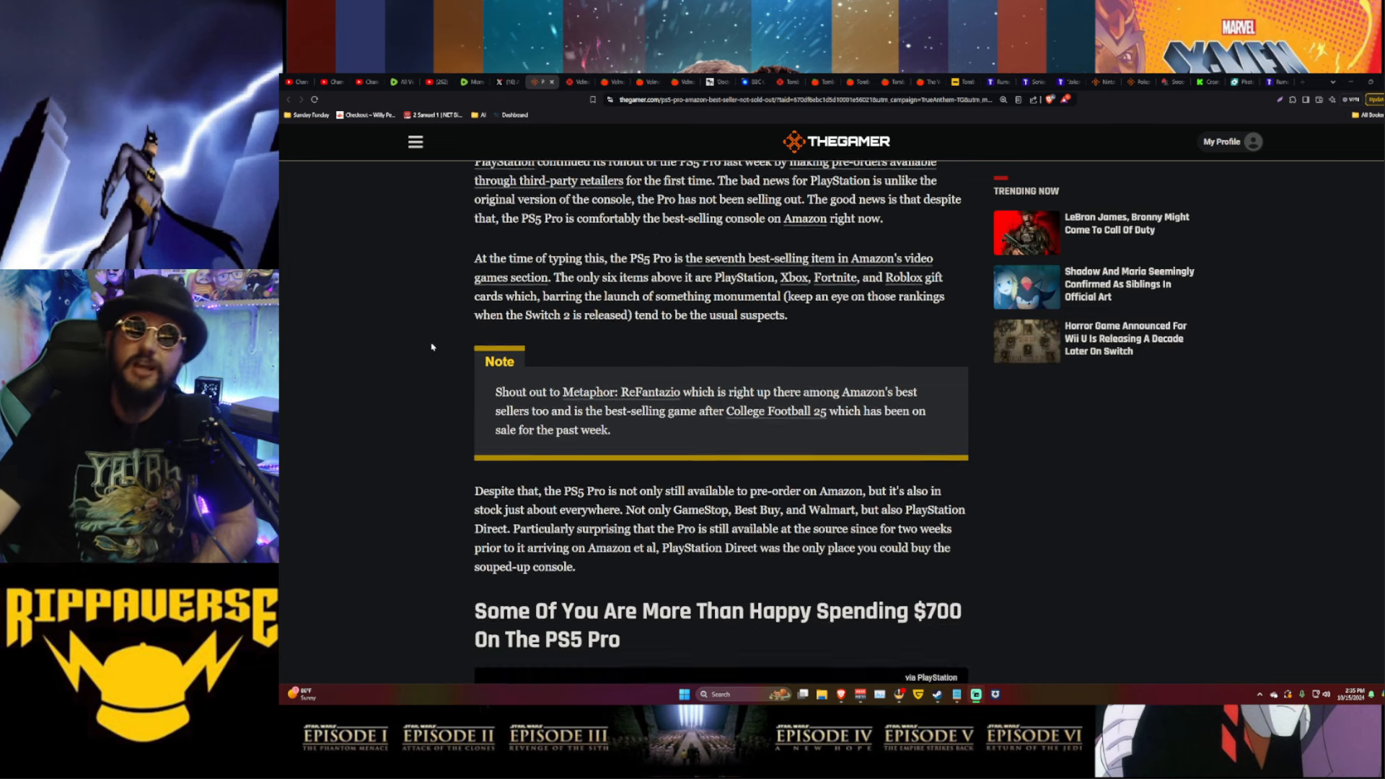
scroll(down, 3)
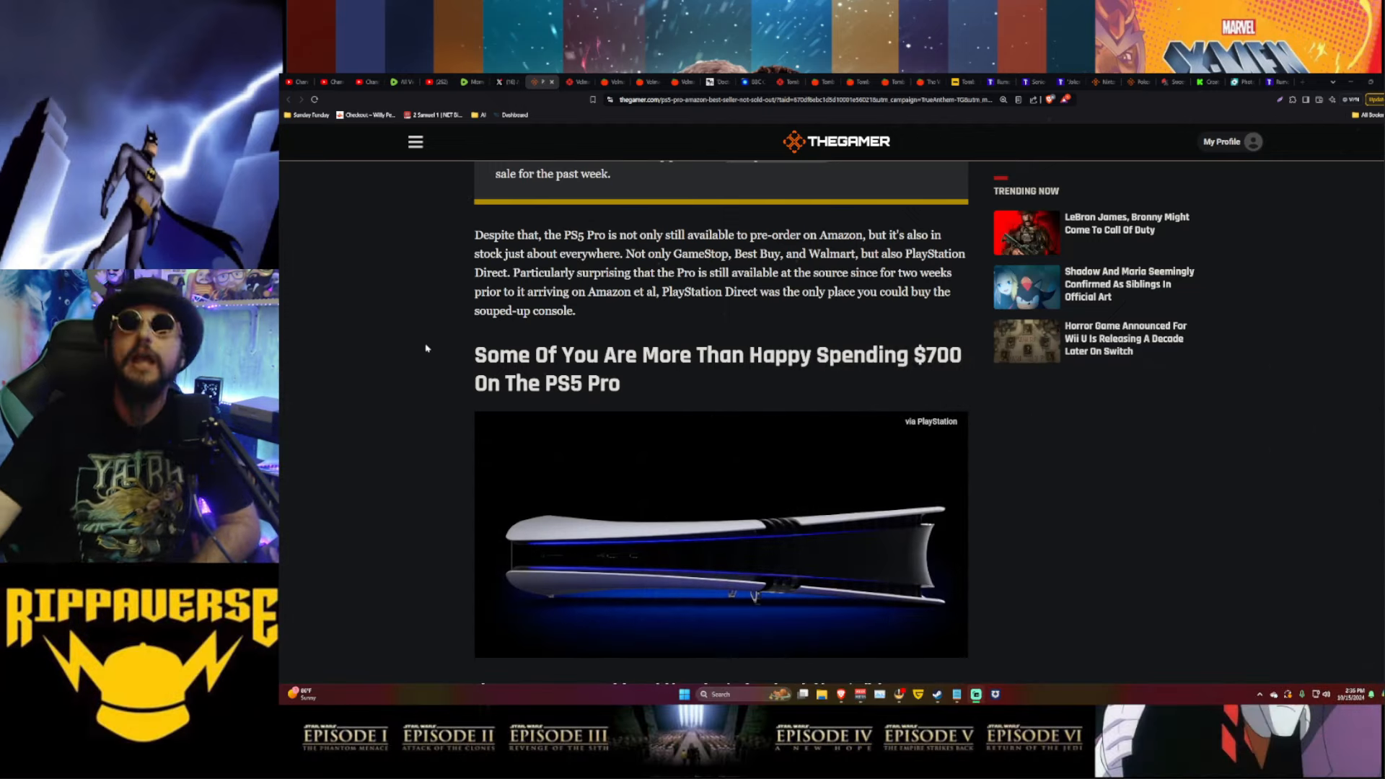
scroll(down, 3)
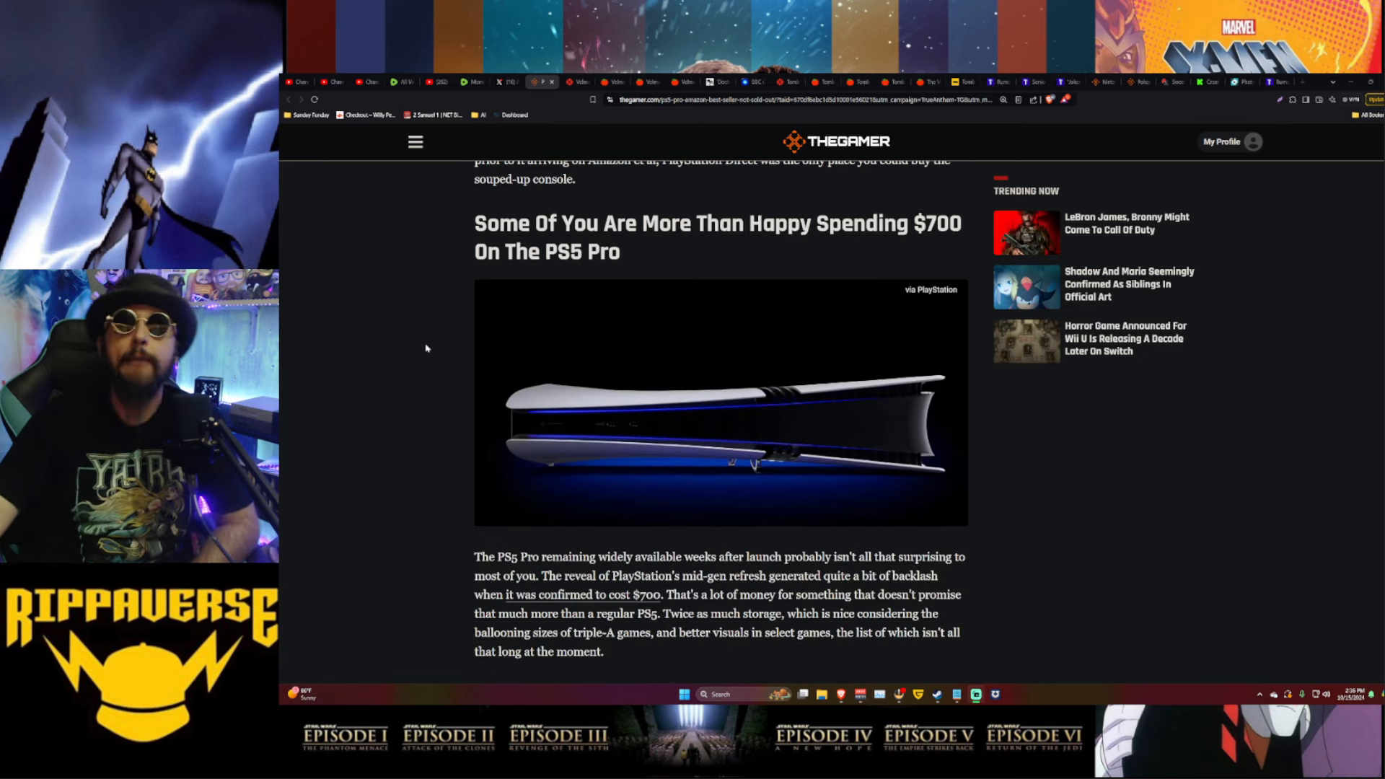
scroll(down, 3)
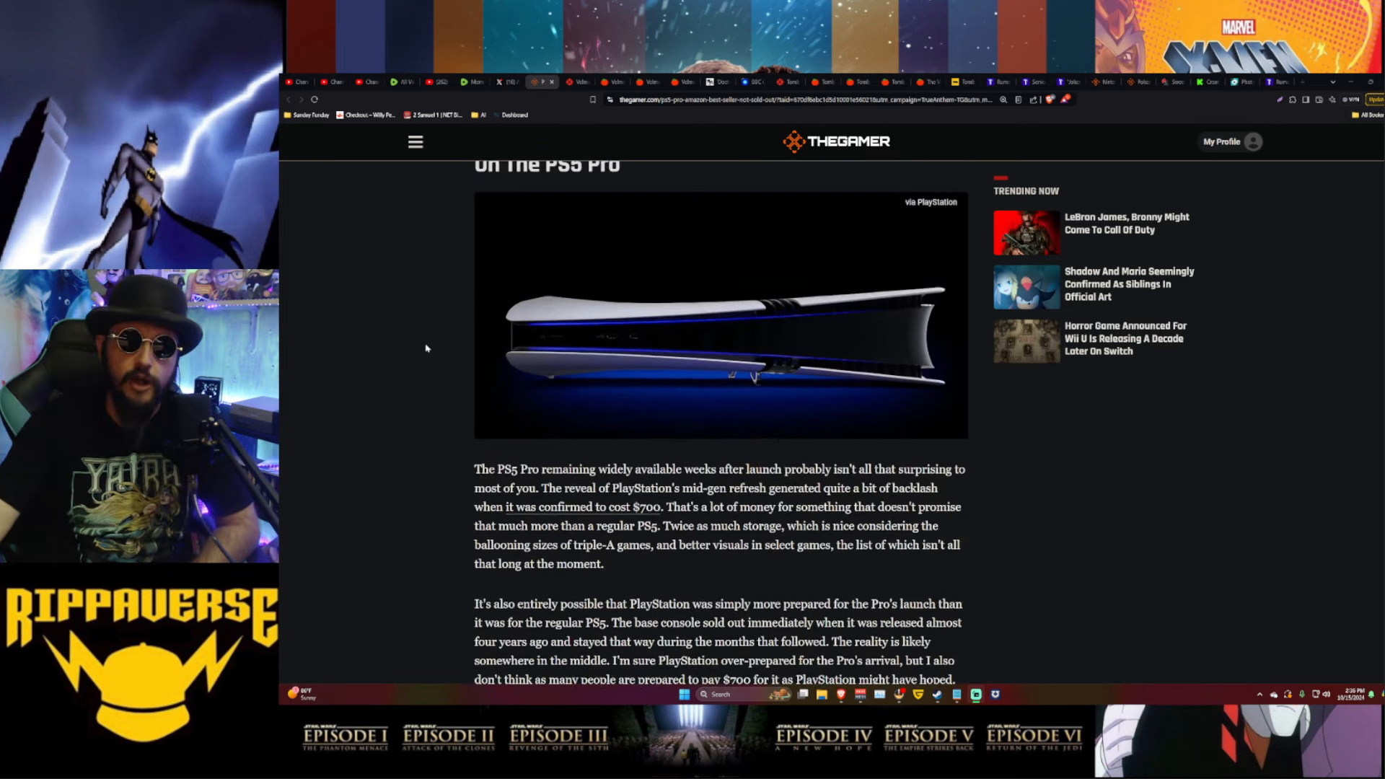
scroll(down, 3)
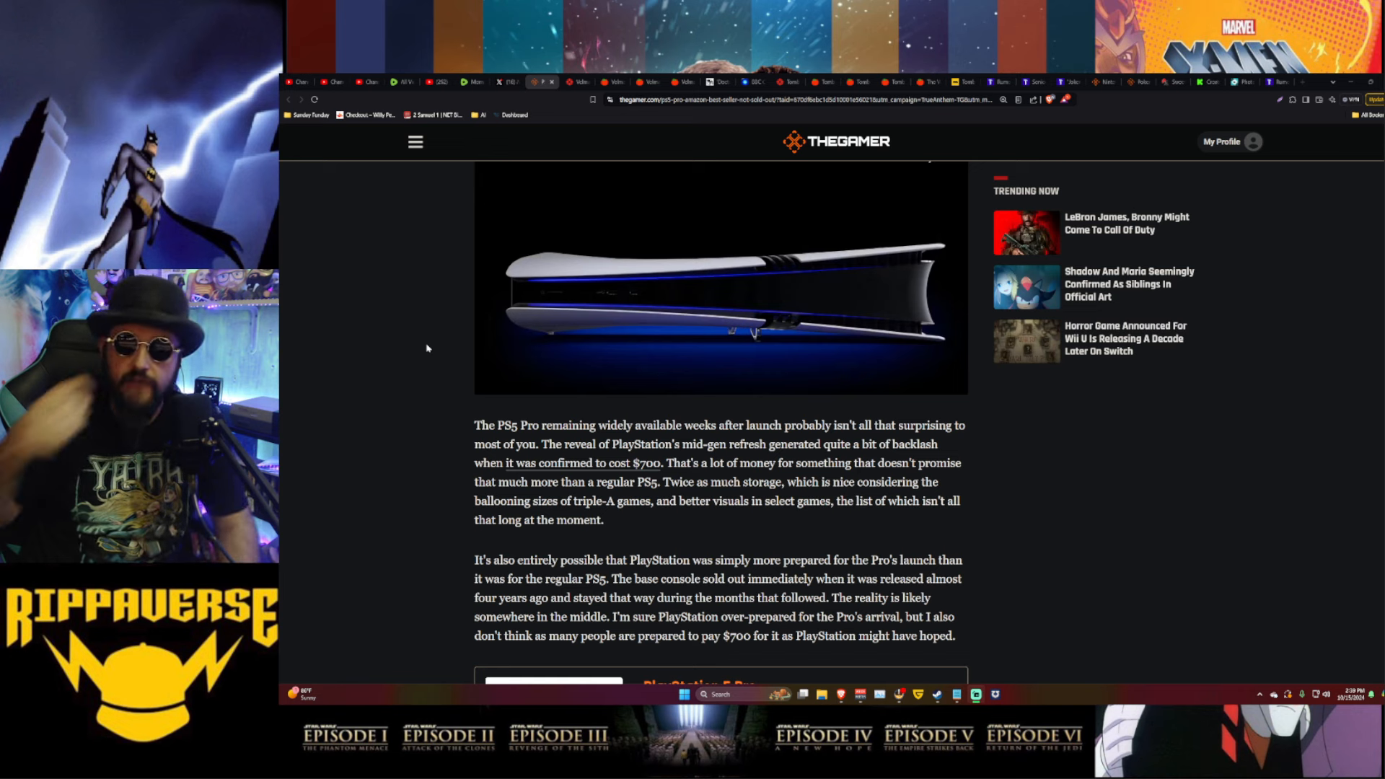
mouse_move(422, 391)
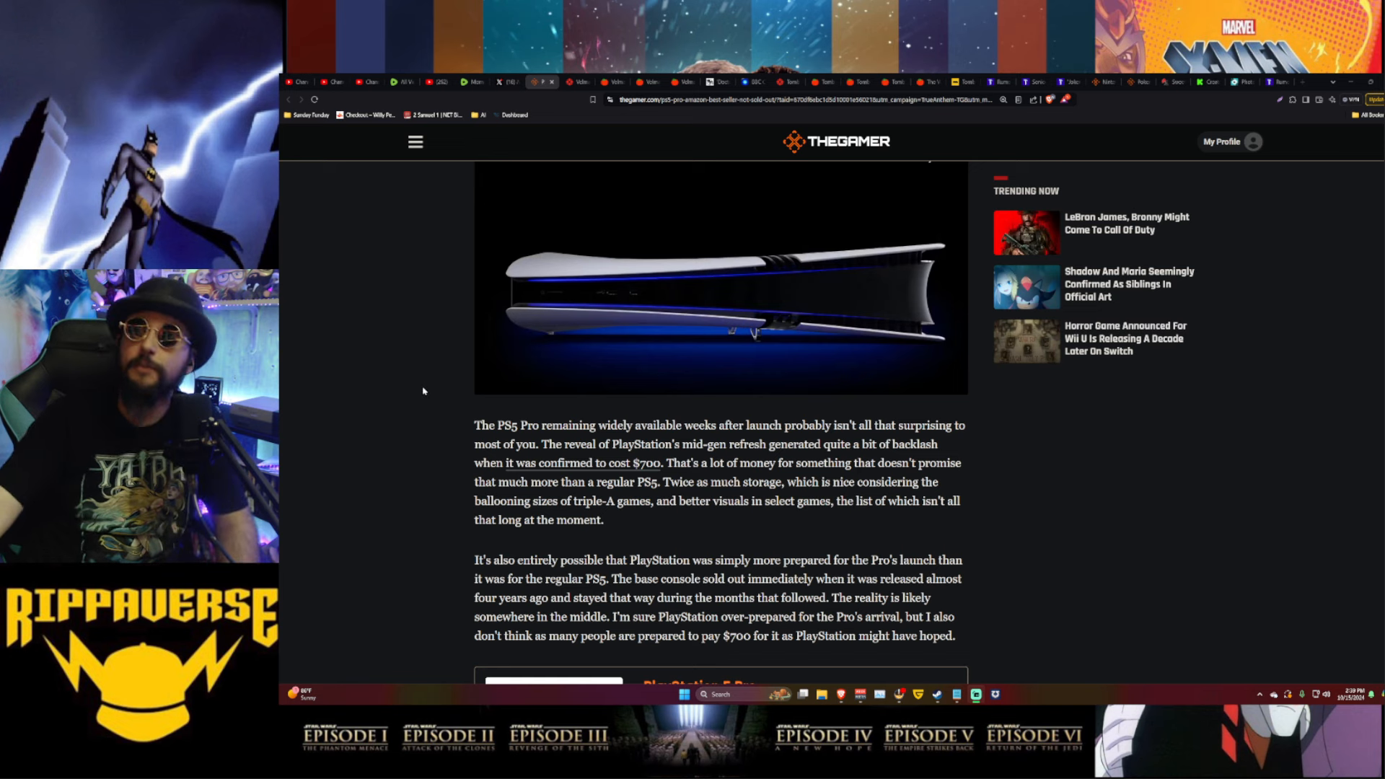
scroll(down, 3)
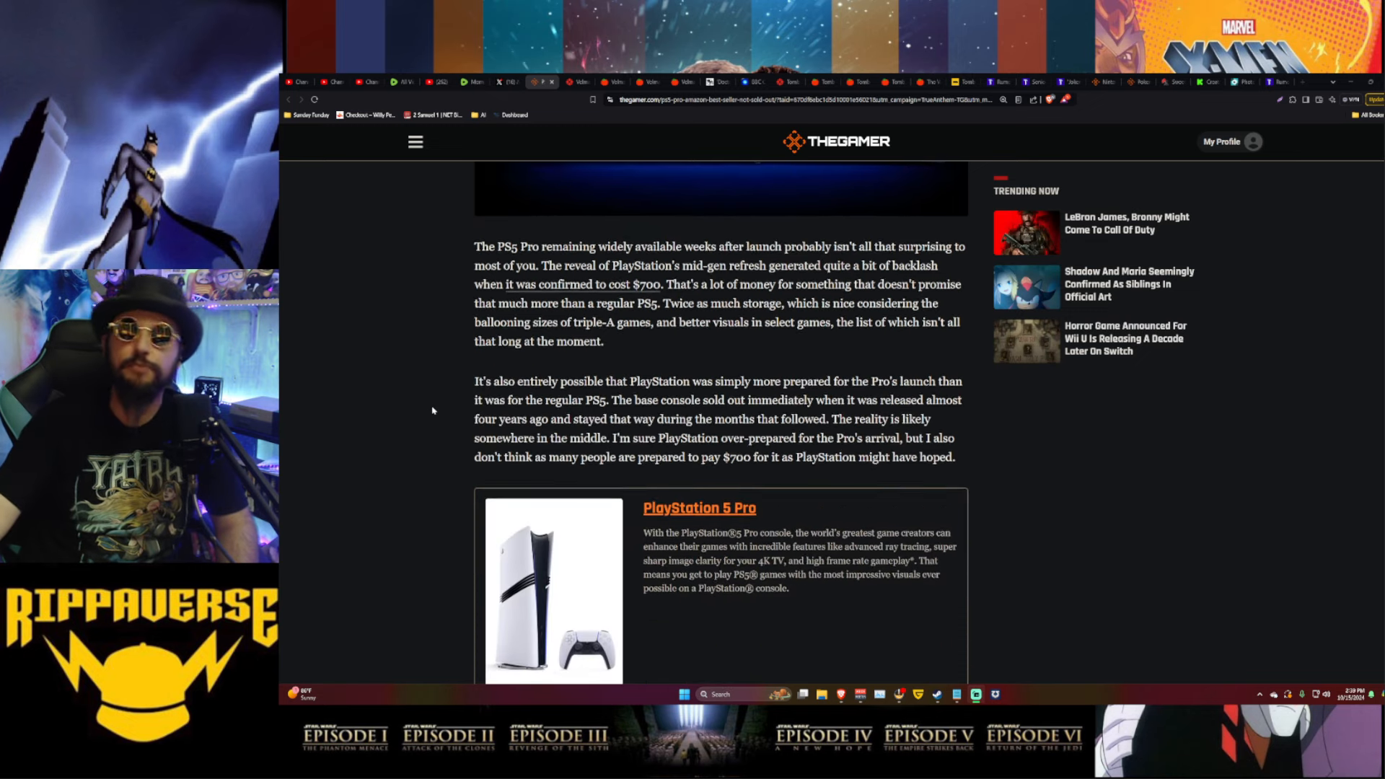
scroll(down, 3)
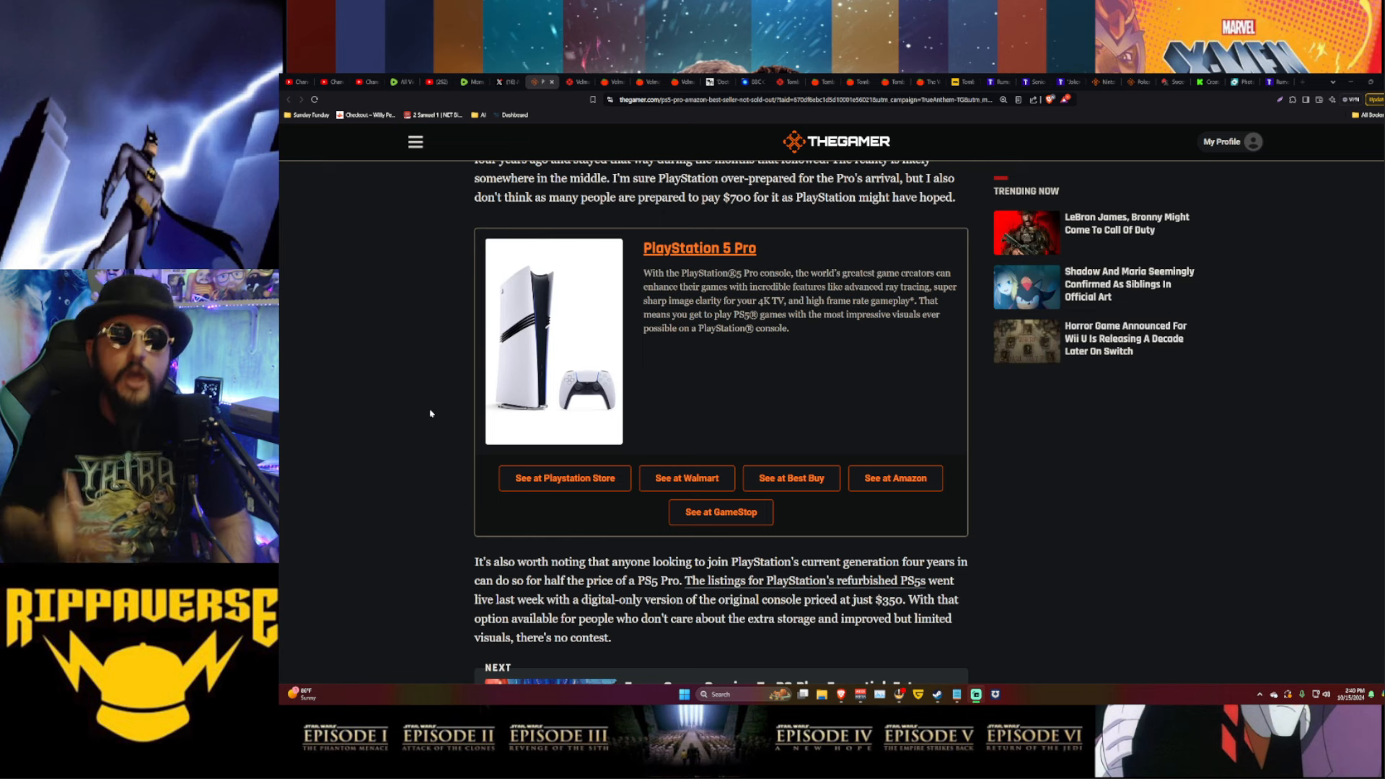
mouse_move(434, 404)
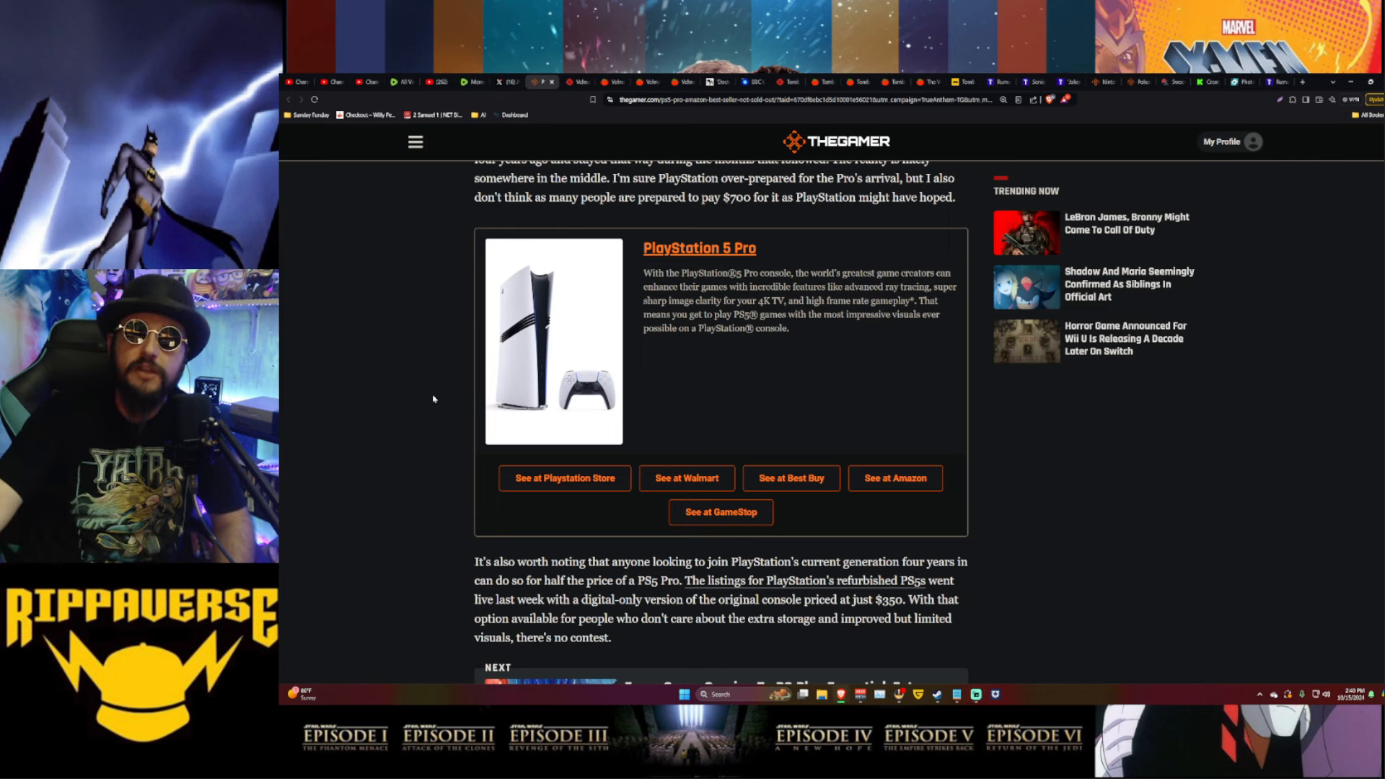
scroll(up, 3)
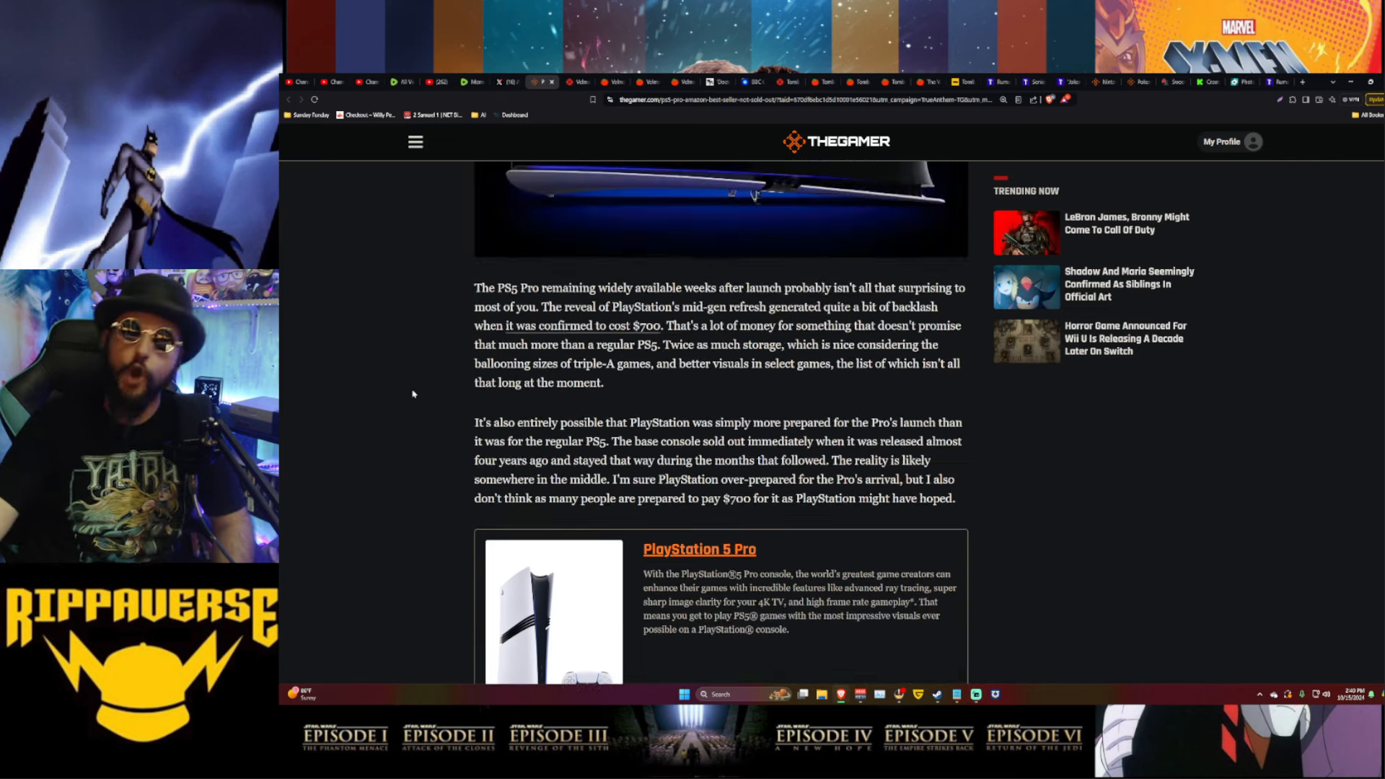
scroll(up, 3)
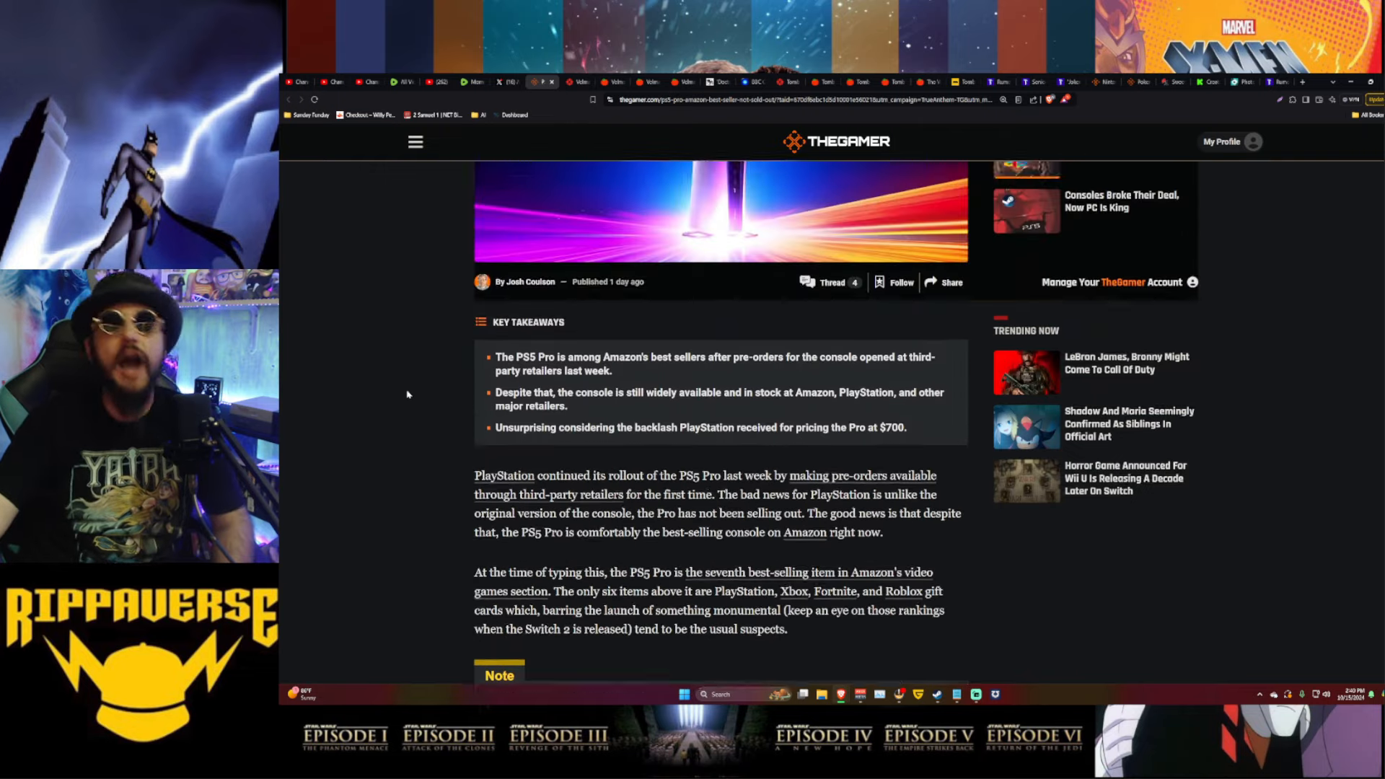
scroll(up, 3)
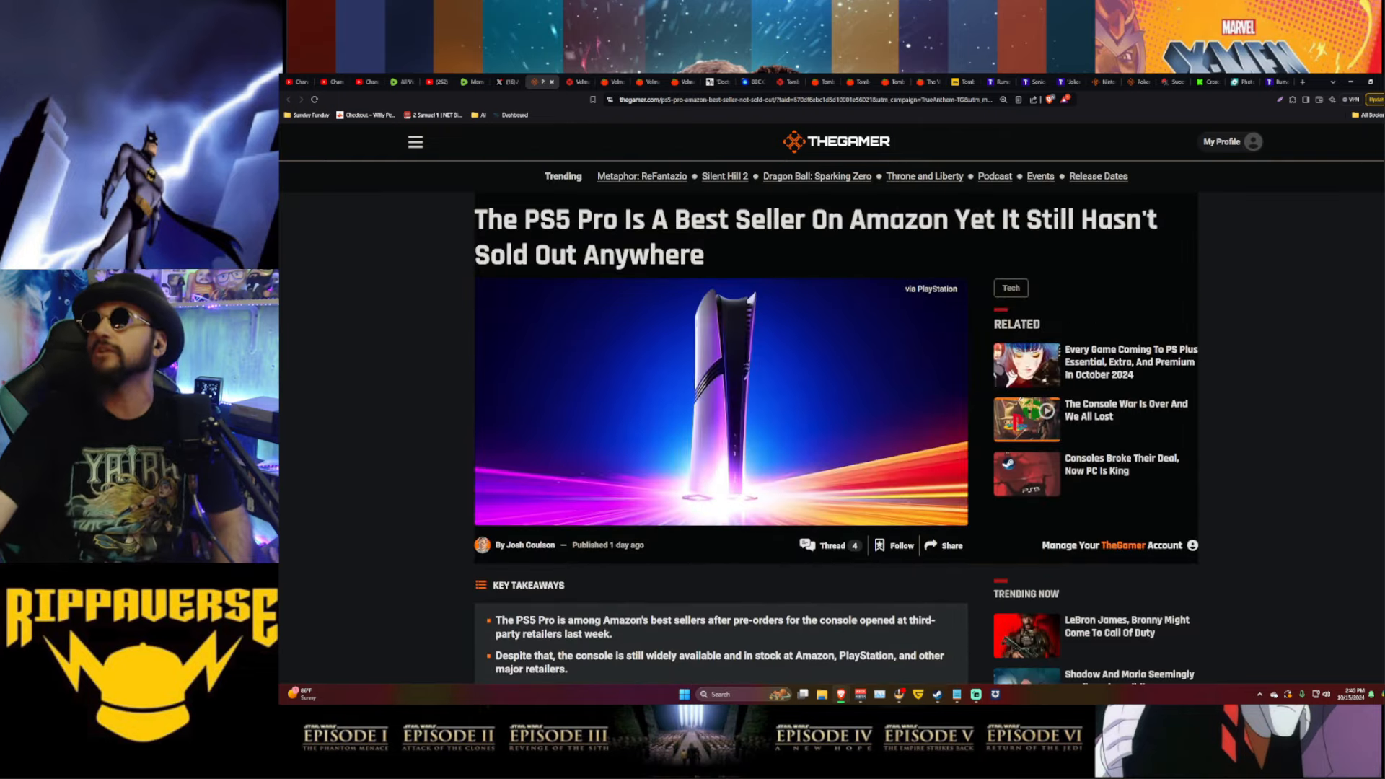